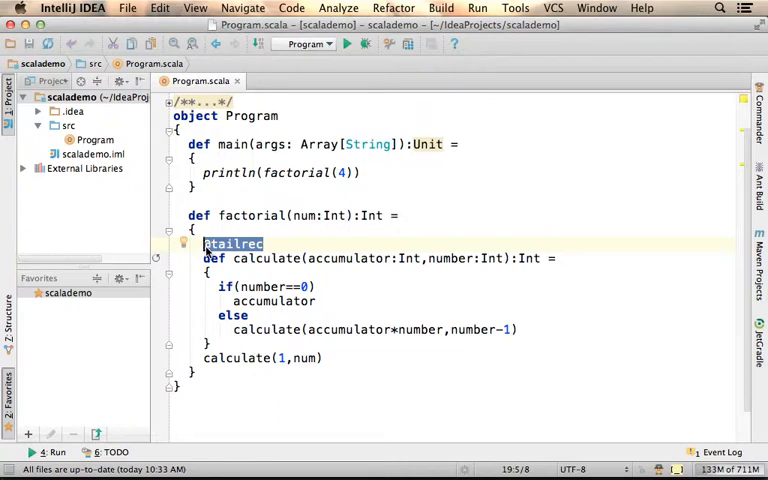
click(264, 243)
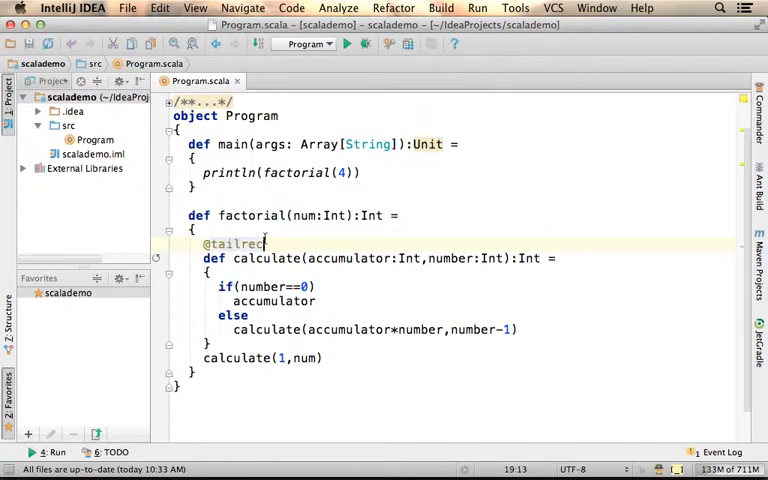
mouse_move(603, 281)
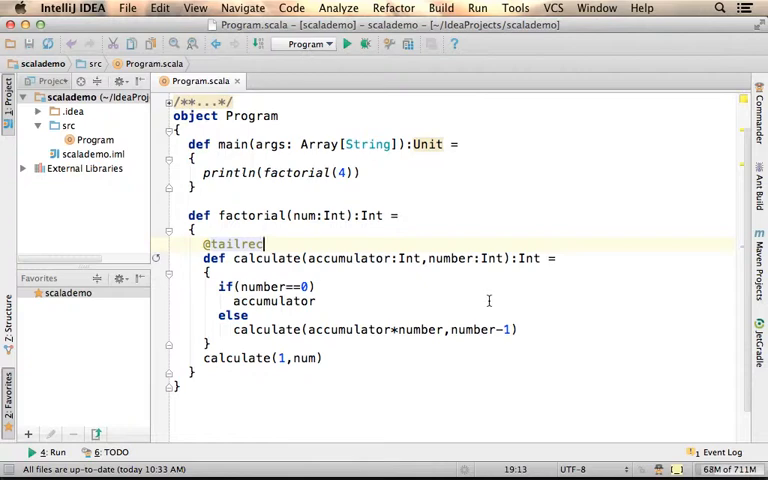
click(518, 329)
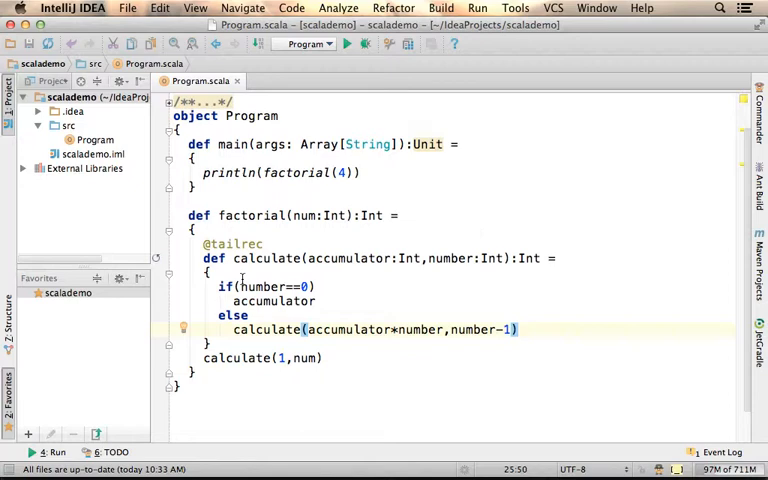
double_click(266, 258)
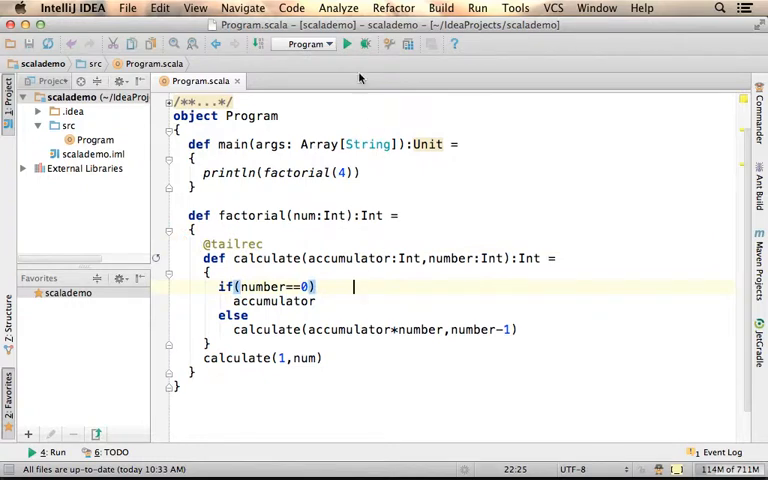
click(347, 43)
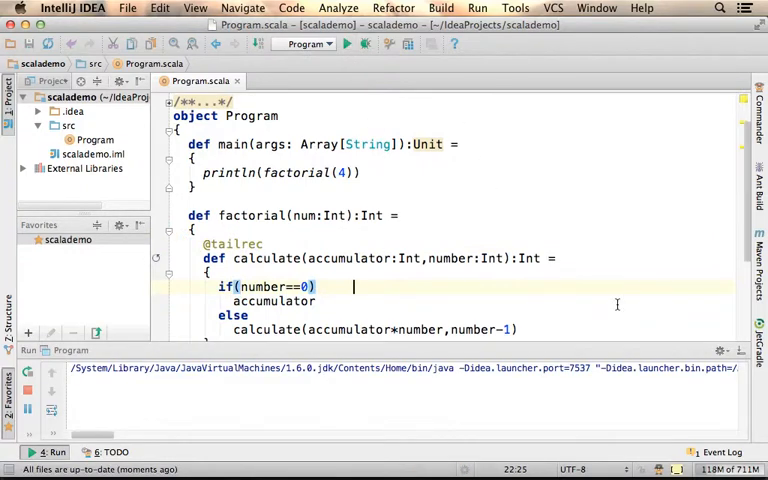